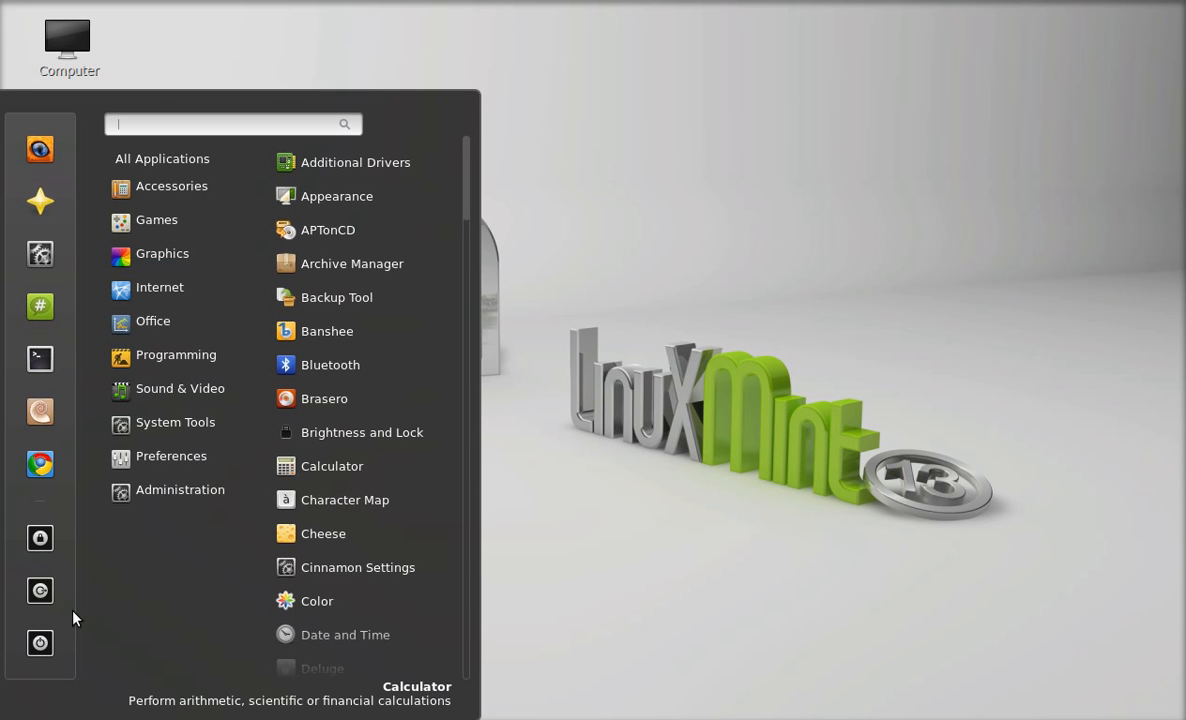
pyautogui.moveTo(40, 200)
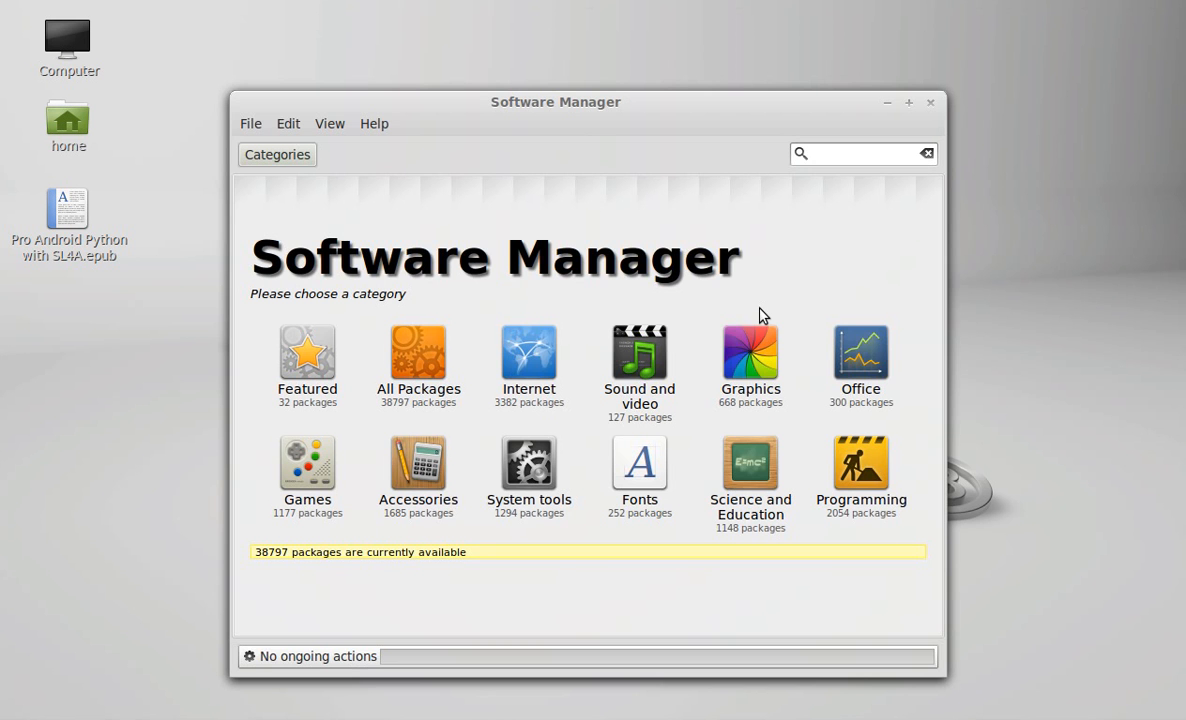
# Search Software Manager for 'calibre', listing the calibre and calibre-bin packages
pyautogui.click(860, 152)
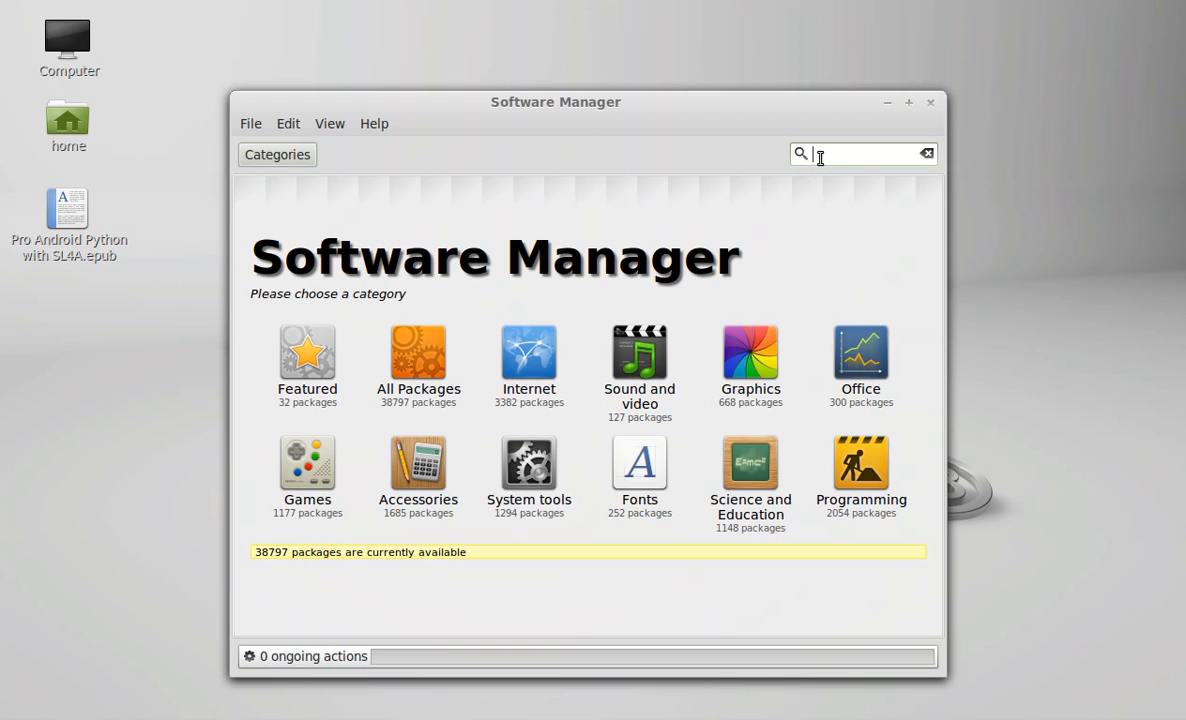
pyautogui.write('calib')
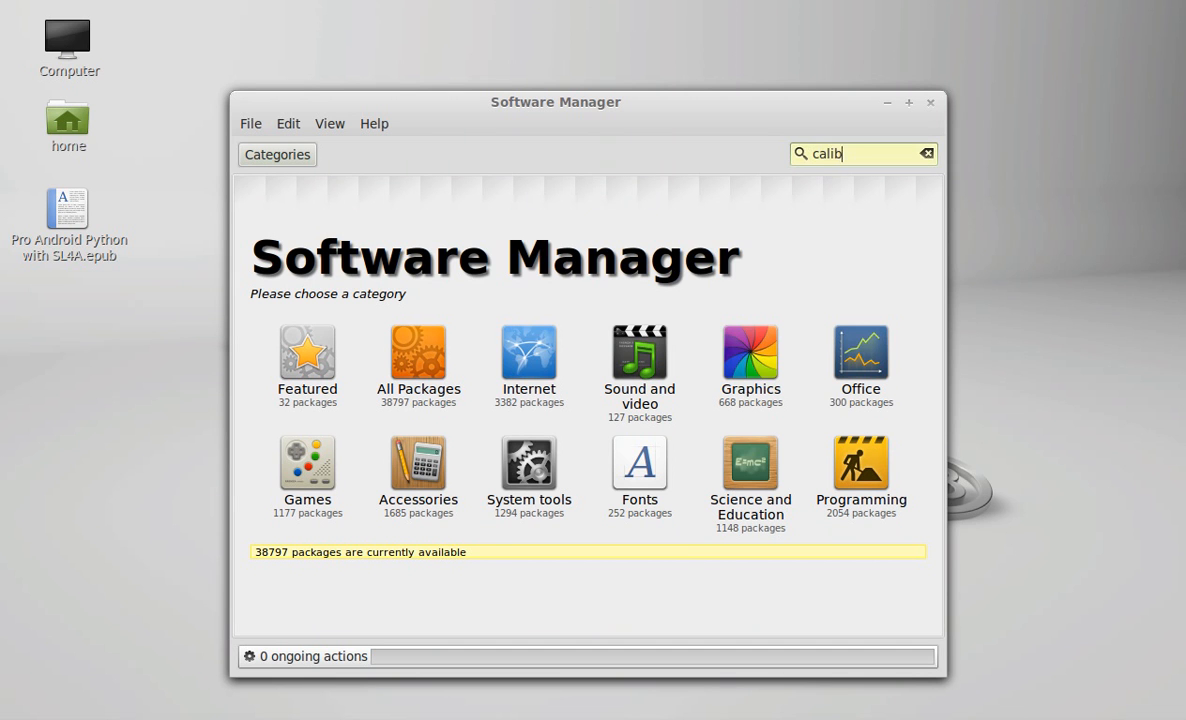
pyautogui.write('re')
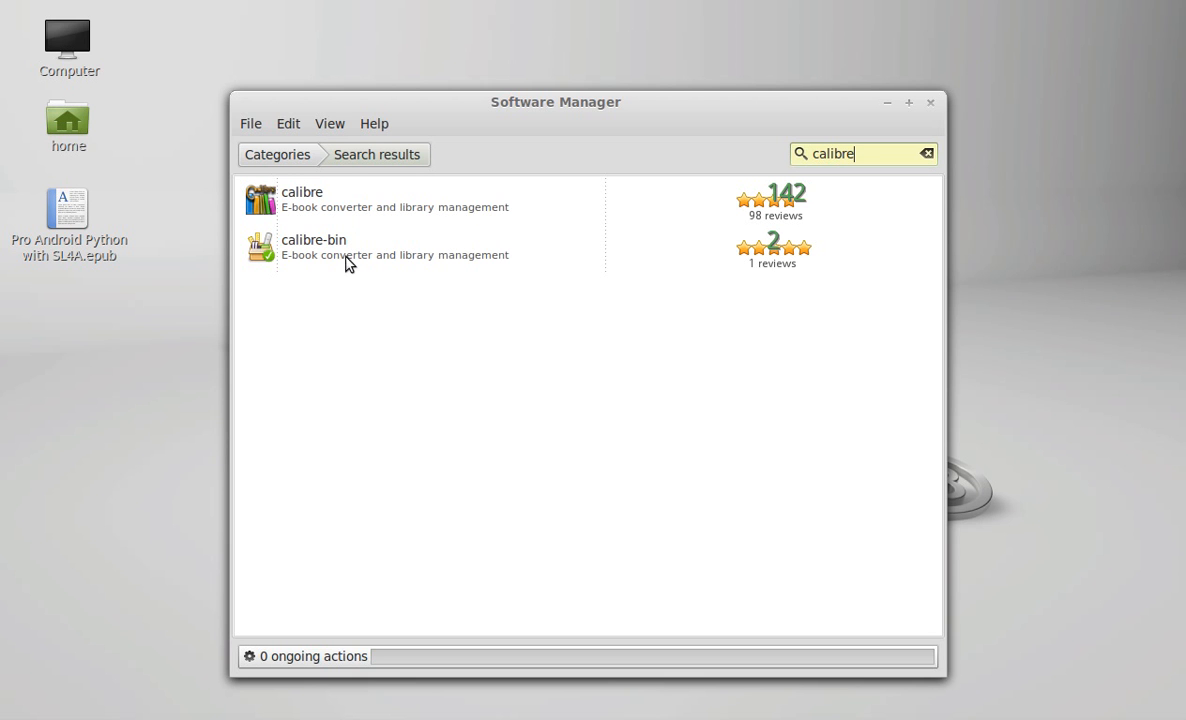
pyautogui.moveTo(270, 212)
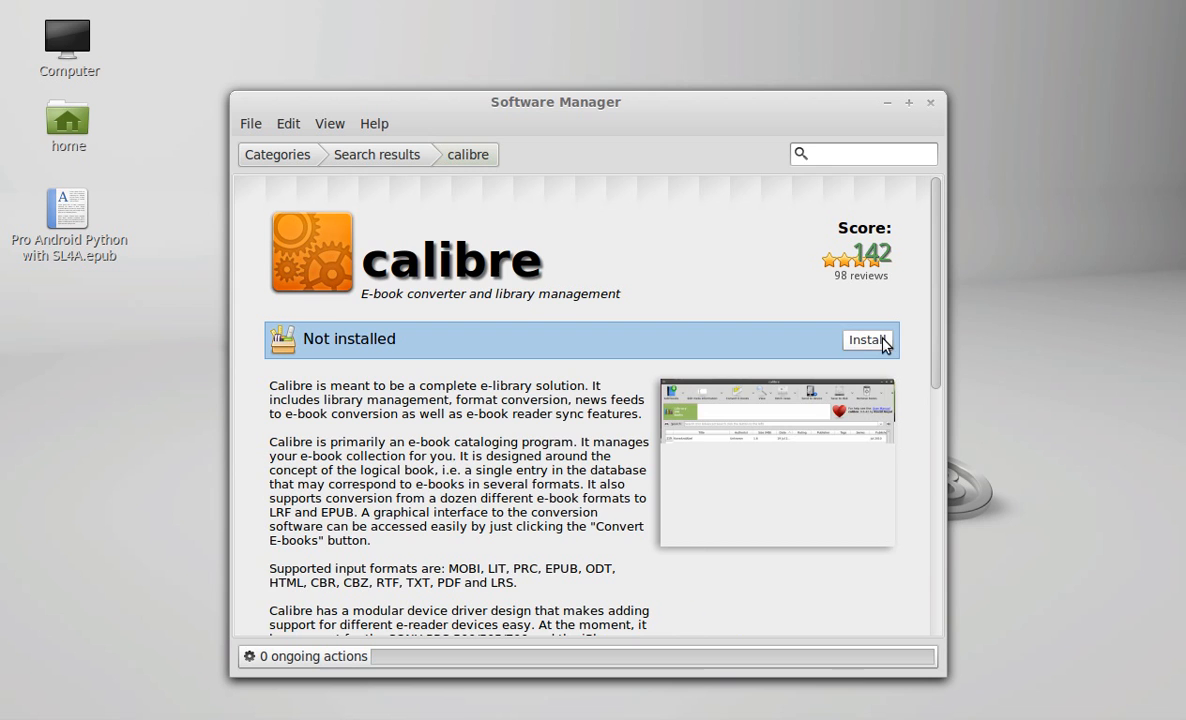
# Install calibre with administrator authentication, then close Software Manager
pyautogui.click(866, 340)
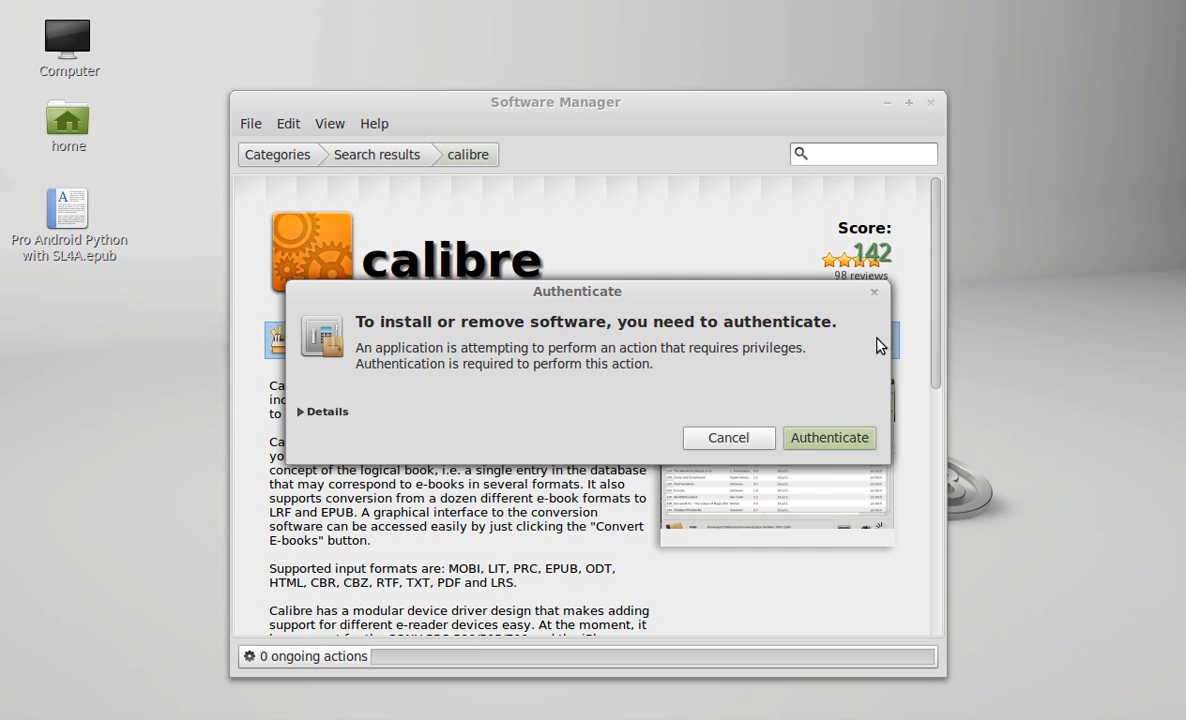
pyautogui.click(728, 436)
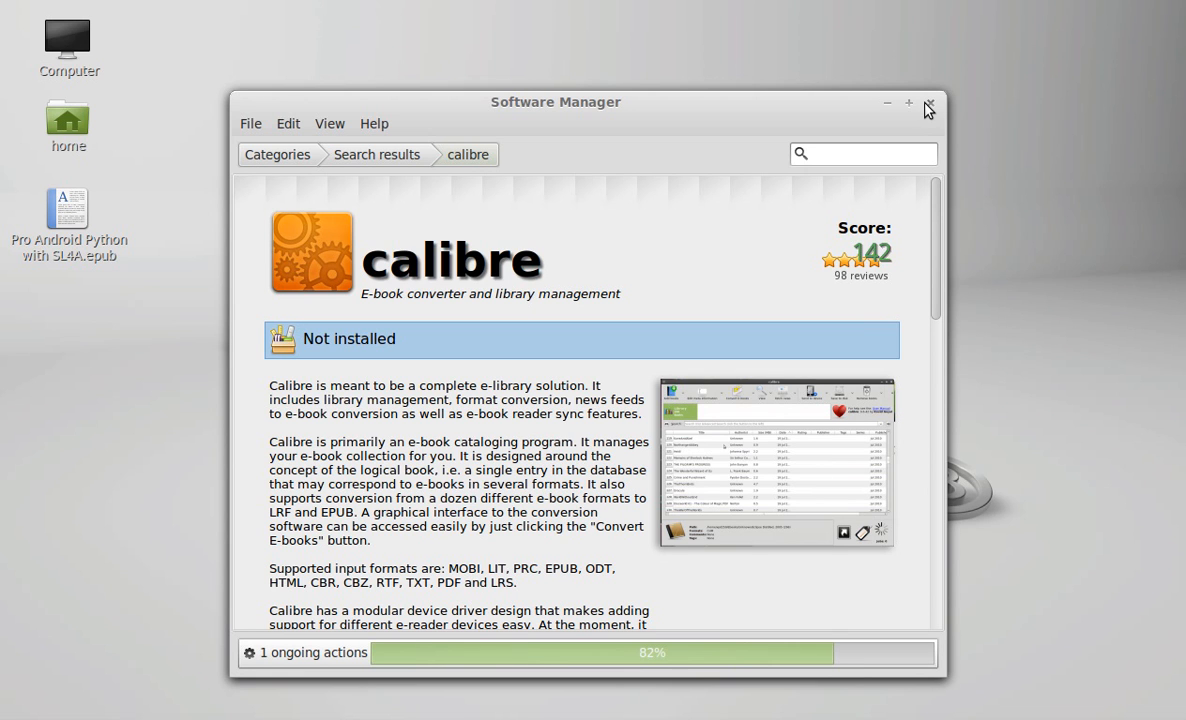
pyautogui.moveTo(926, 106)
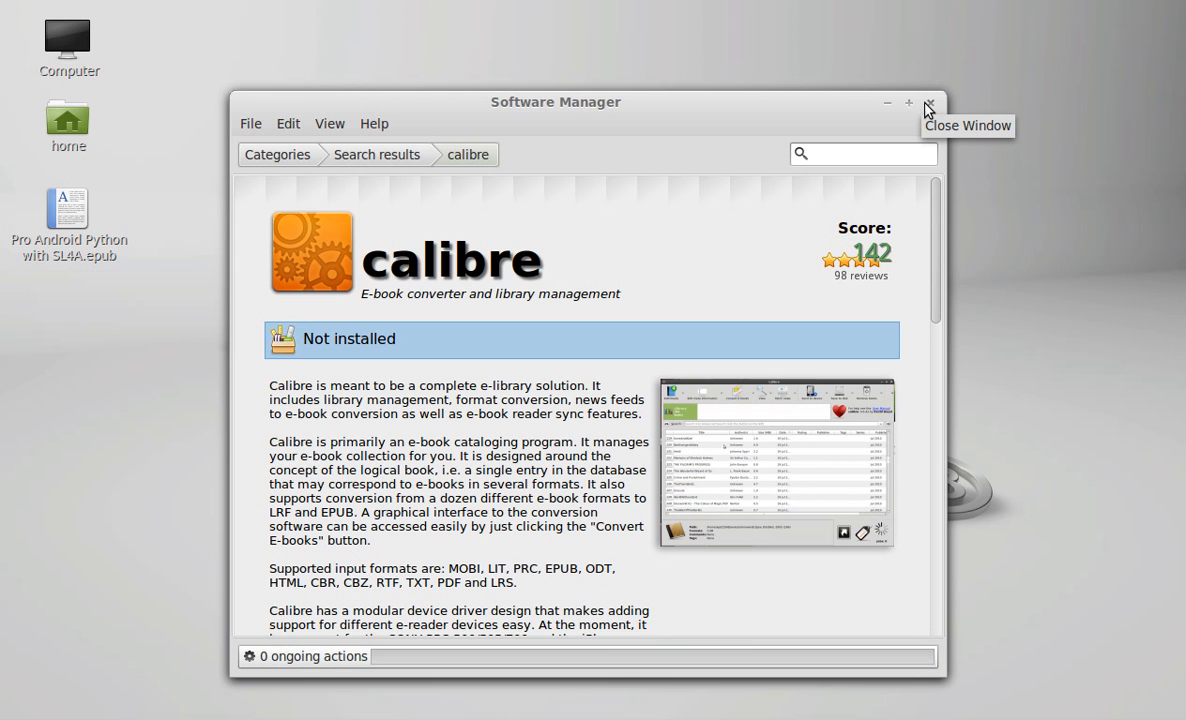
pyautogui.click(928, 104)
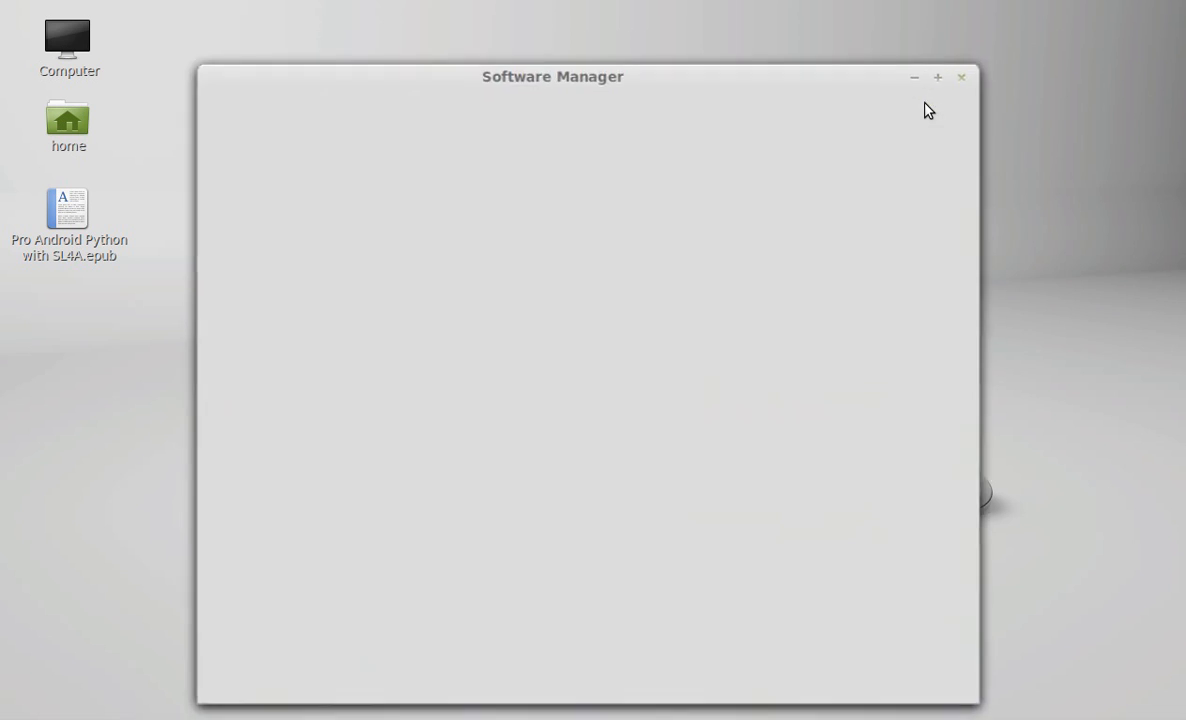
# Launch calibre from the applications menu by searching 'cal'
pyautogui.click(960, 76)
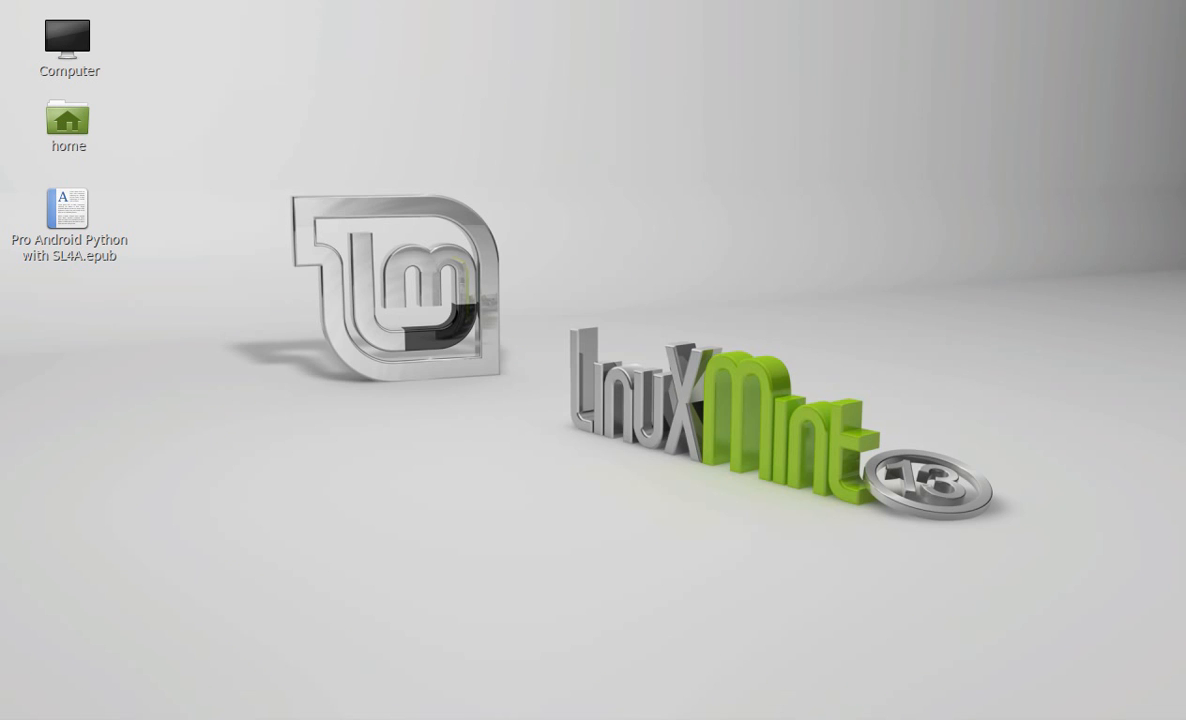
pyautogui.write('cal')
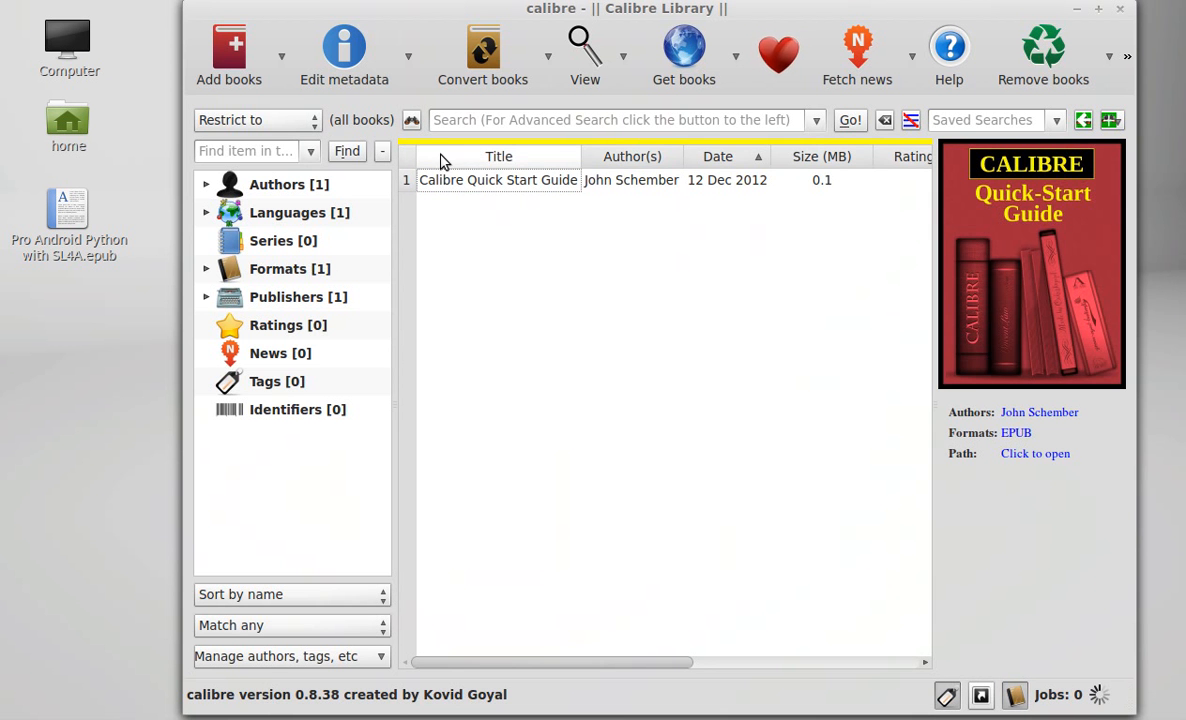
pyautogui.moveTo(856, 12)
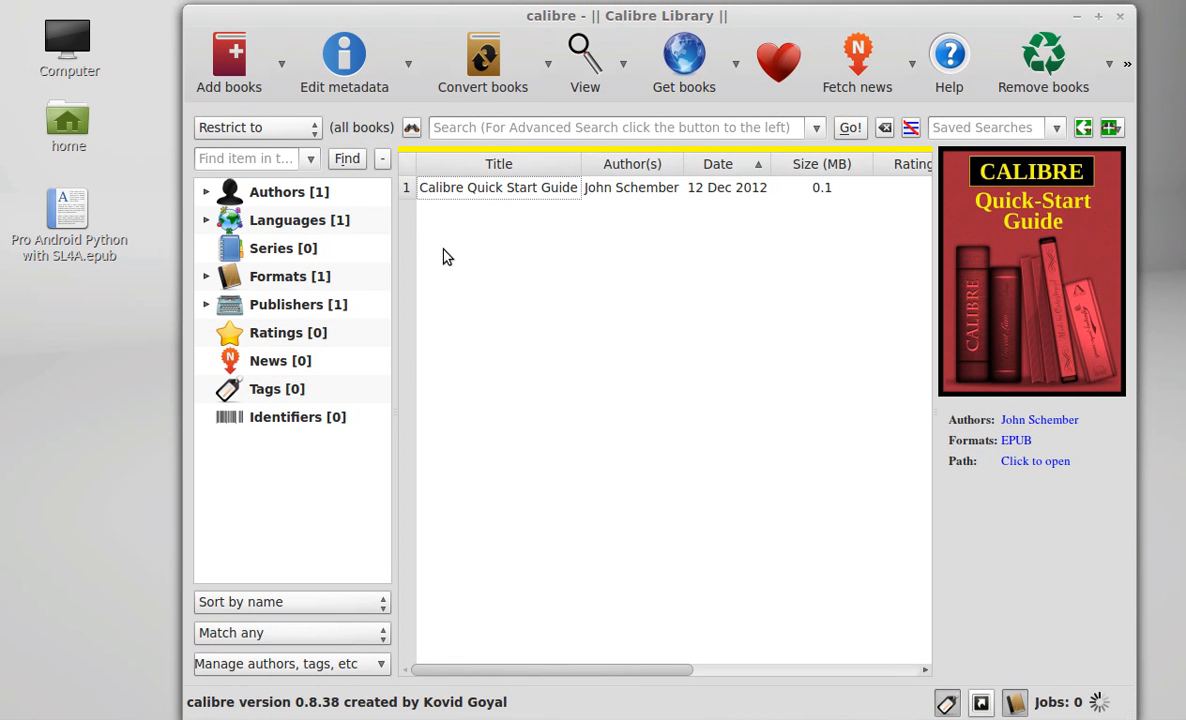
pyautogui.moveTo(228, 60)
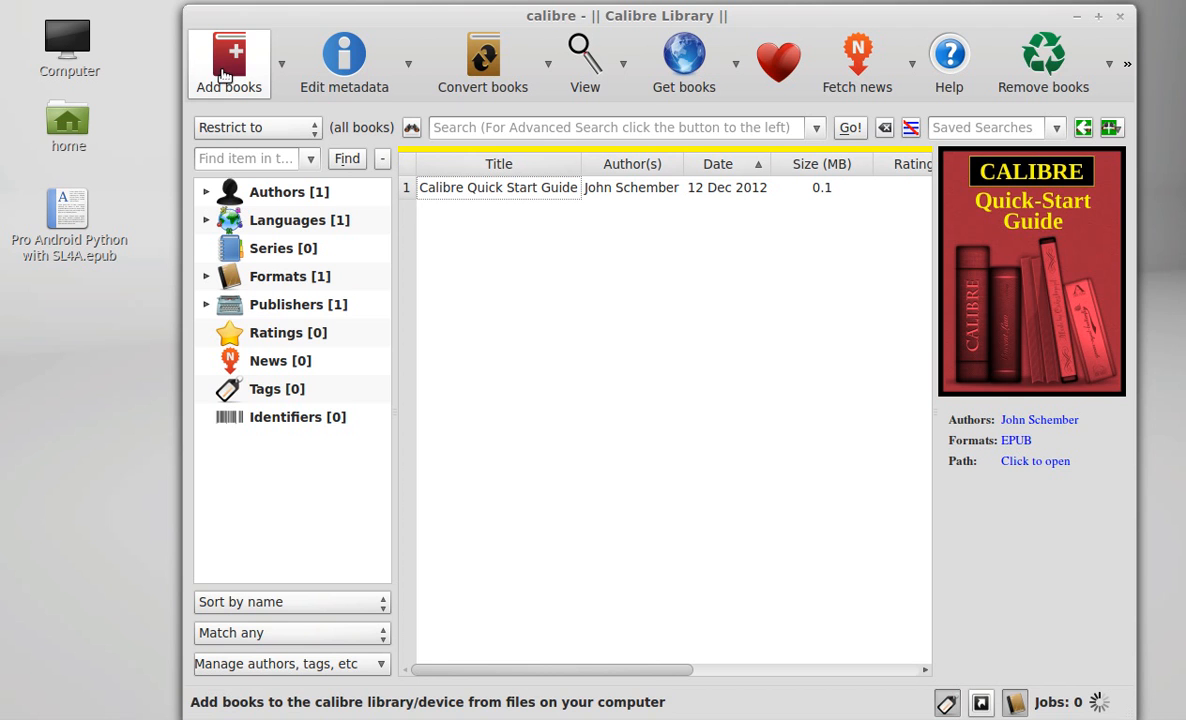
pyautogui.moveTo(312, 112)
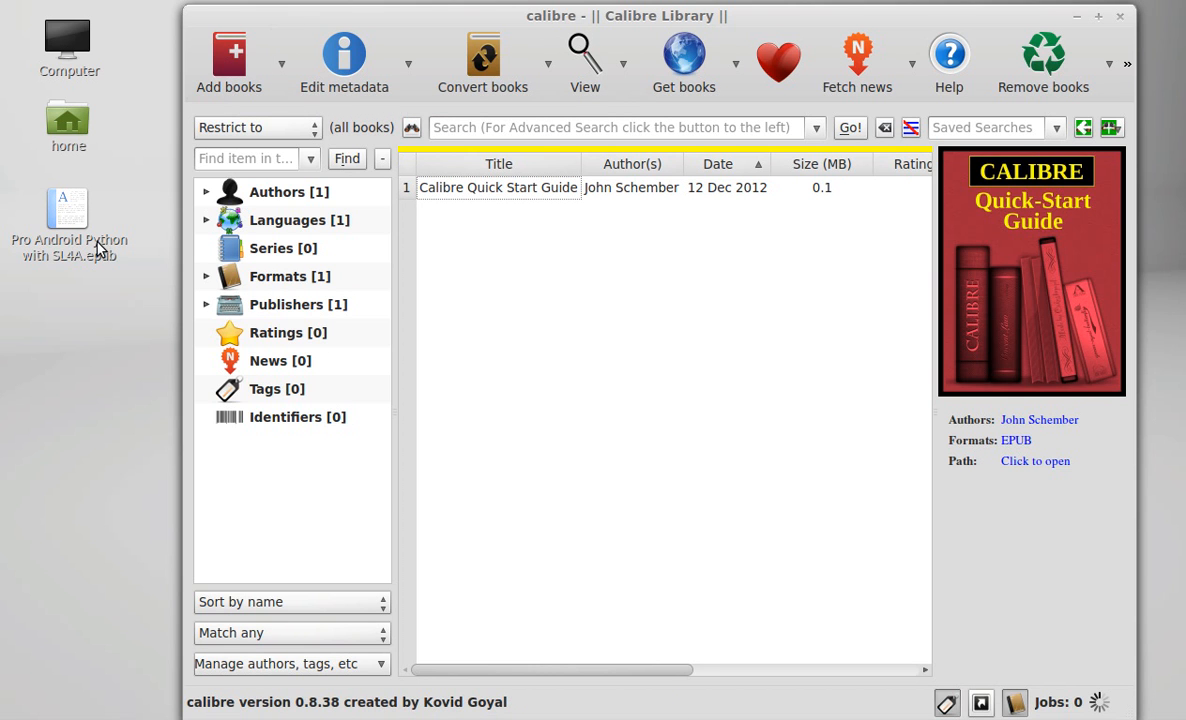
pyautogui.moveTo(78, 188)
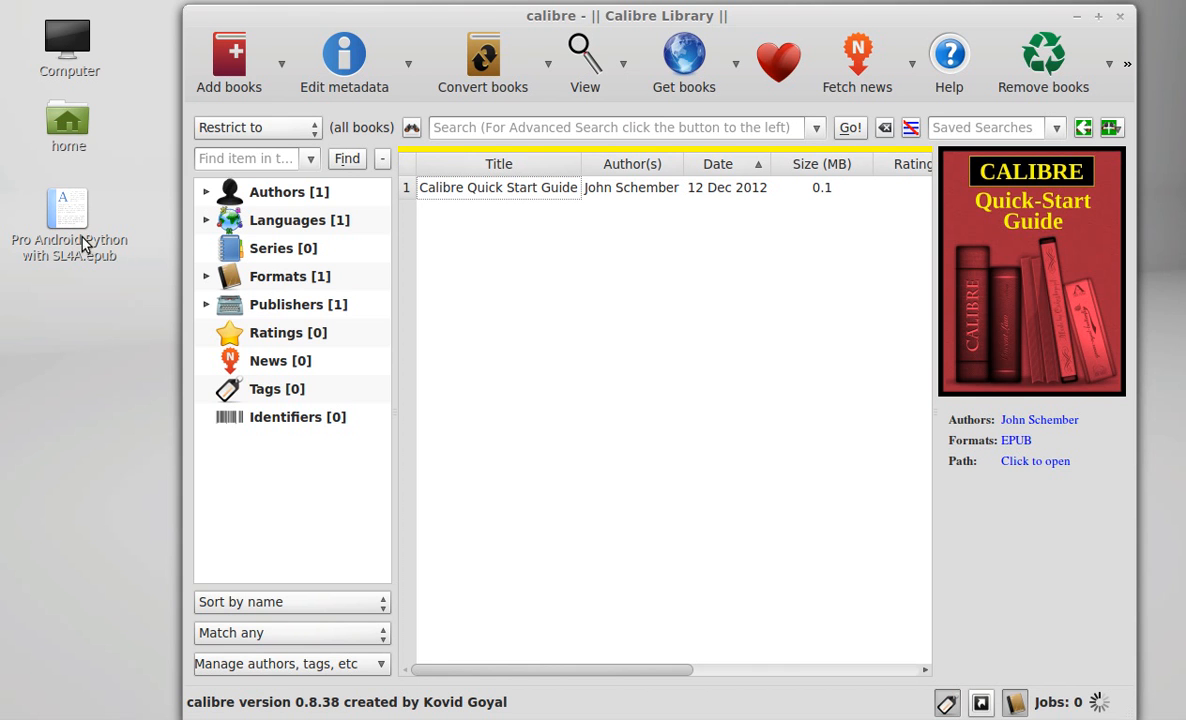
# Drag the Pro Android Python with SL4A EPUB from the desktop into the calibre library
pyautogui.moveTo(68, 210); pyautogui.dragTo(516, 240)
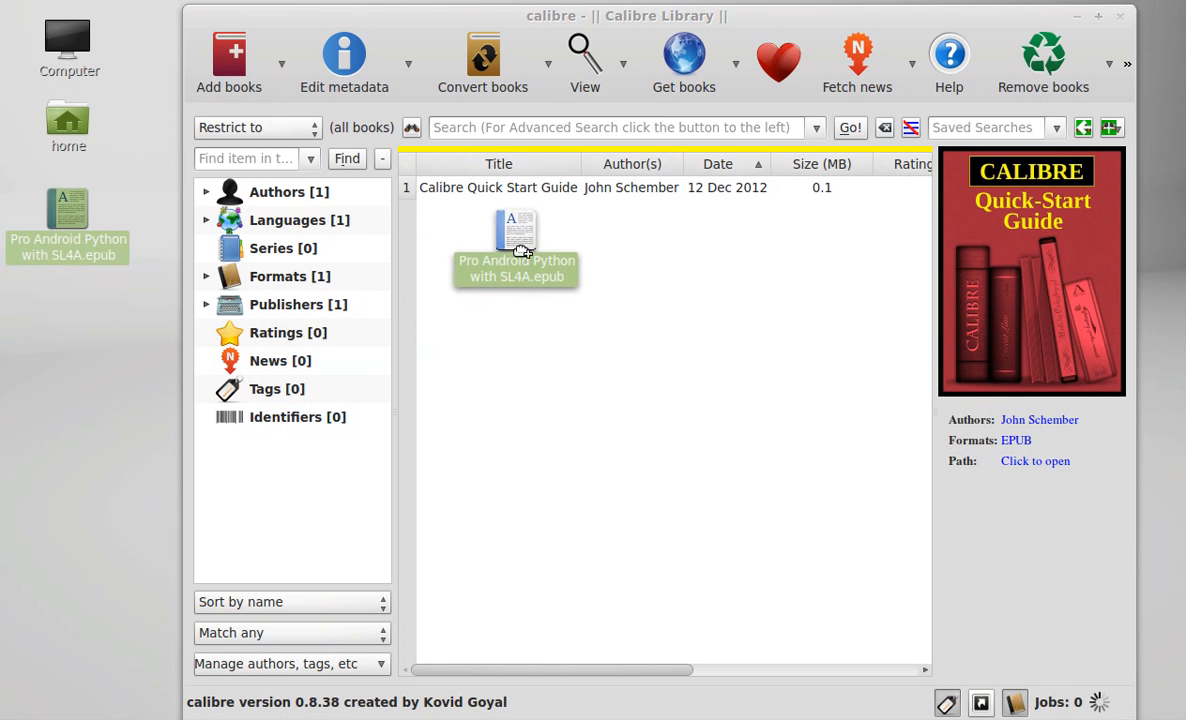
pyautogui.moveTo(68, 210); pyautogui.dragTo(516, 244)
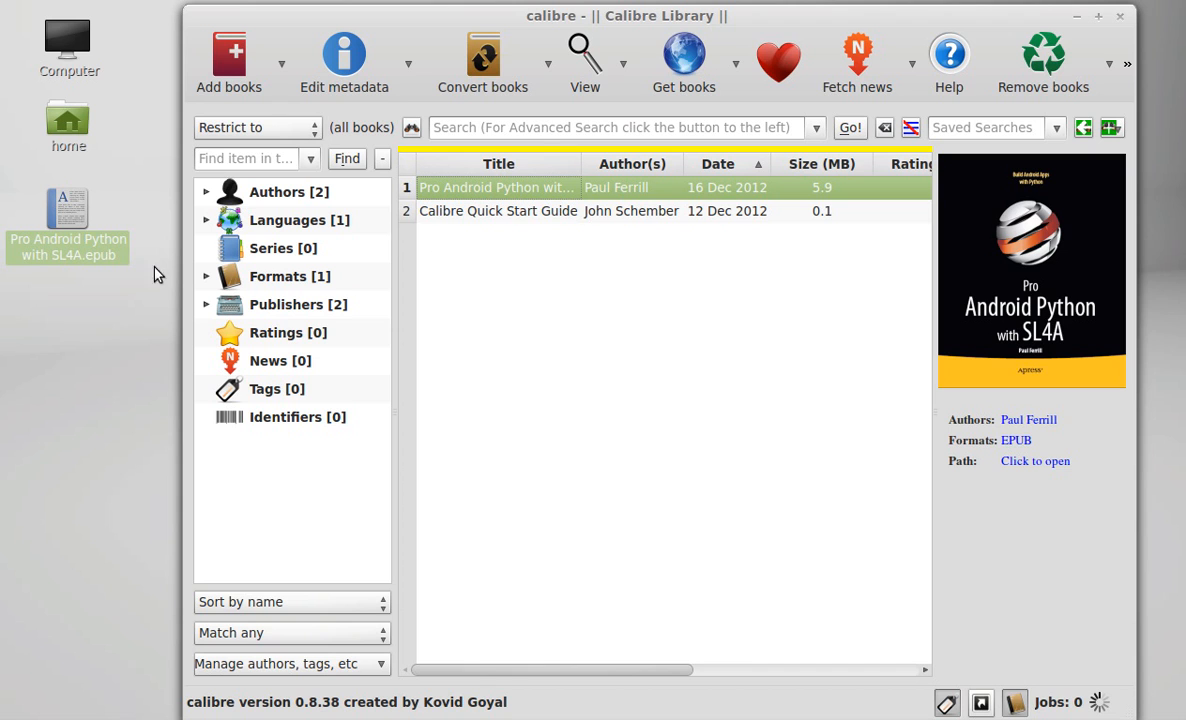
pyautogui.moveTo(844, 212)
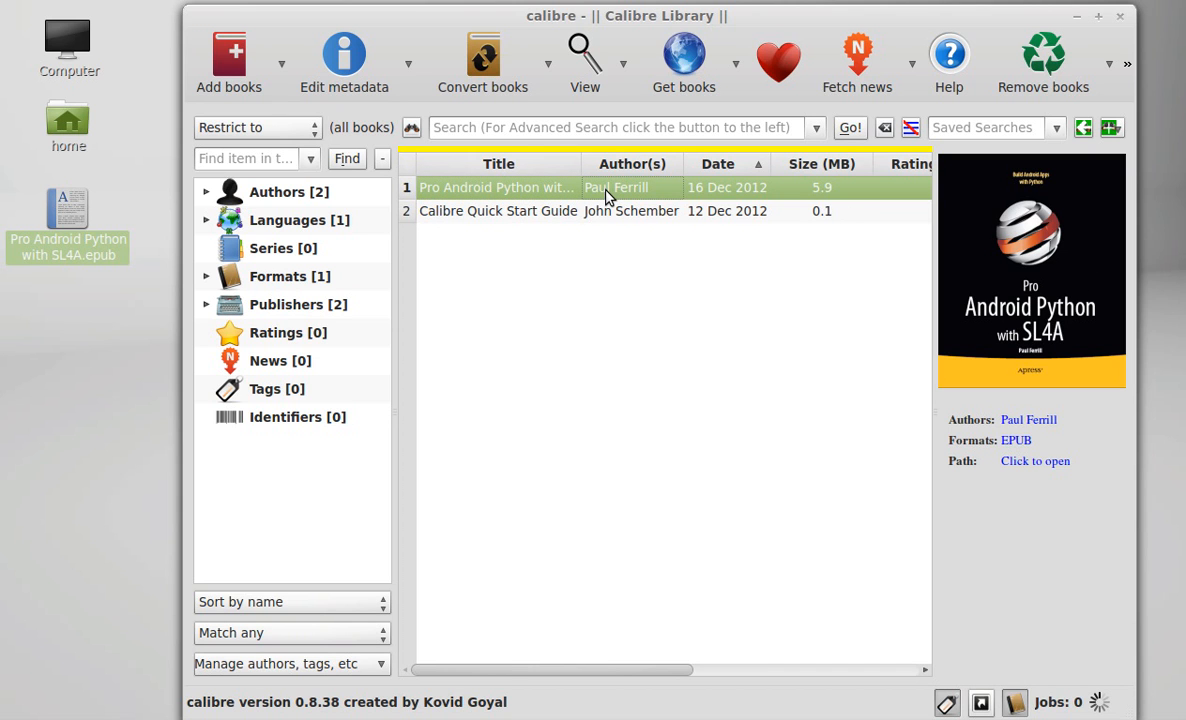
# Read Pro Android Python with SL4A in a maximized E-book Viewer, scrolling ahead to its chapters
pyautogui.click(584, 52)
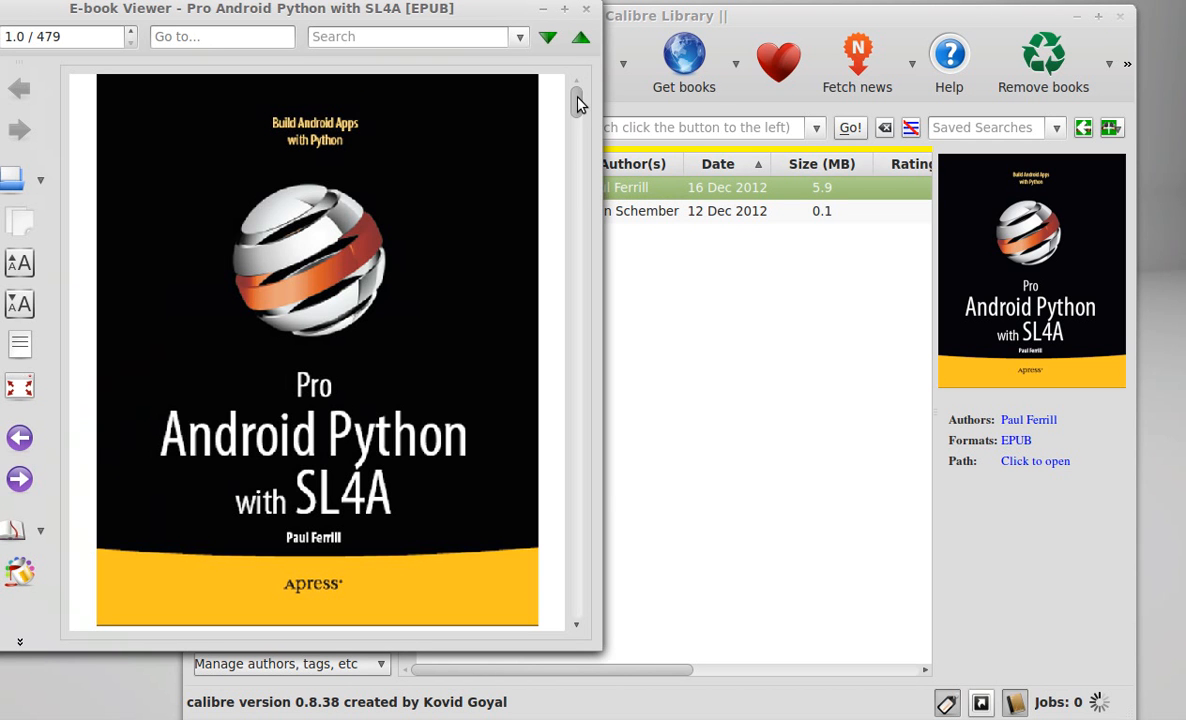
pyautogui.click(564, 8)
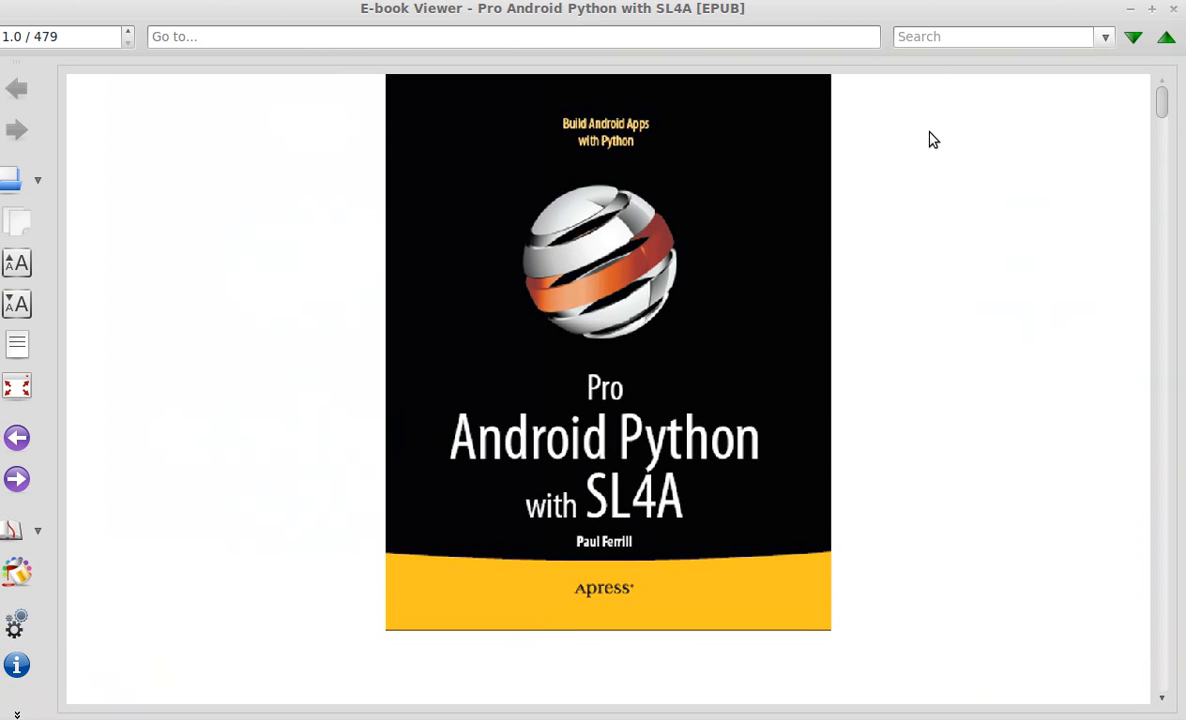
pyautogui.moveTo(1160, 100); pyautogui.dragTo(1160, 118)
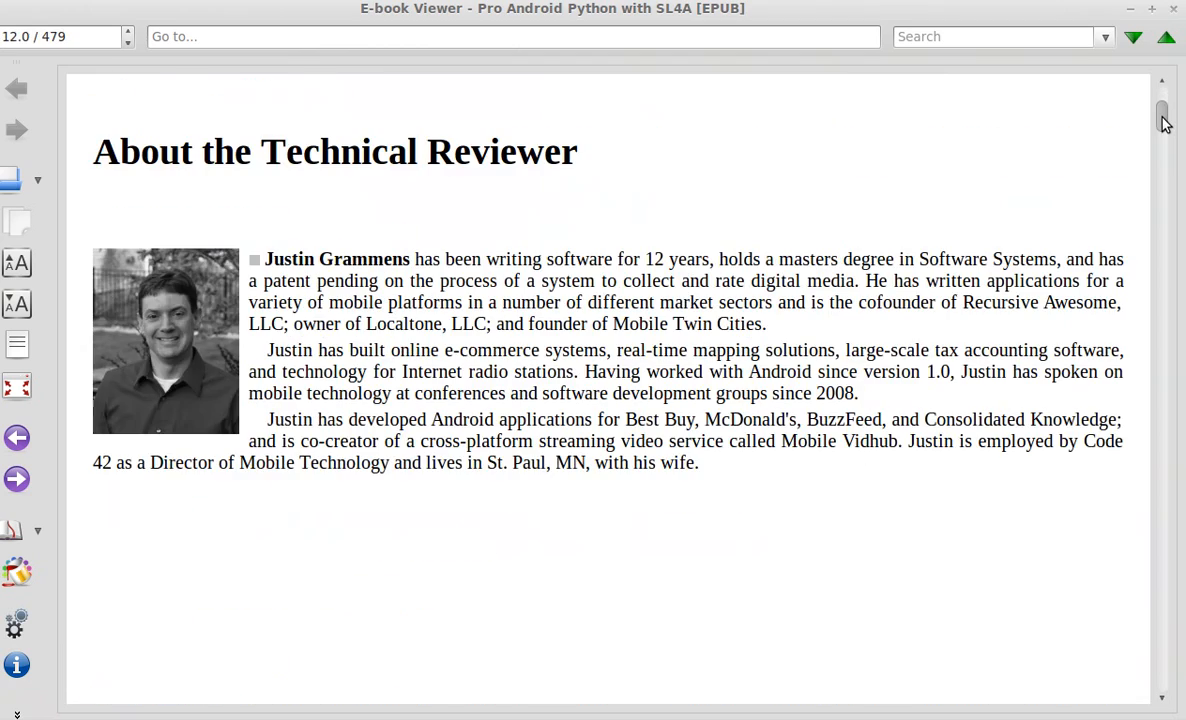
pyautogui.moveTo(1162, 120); pyautogui.dragTo(1162, 160)
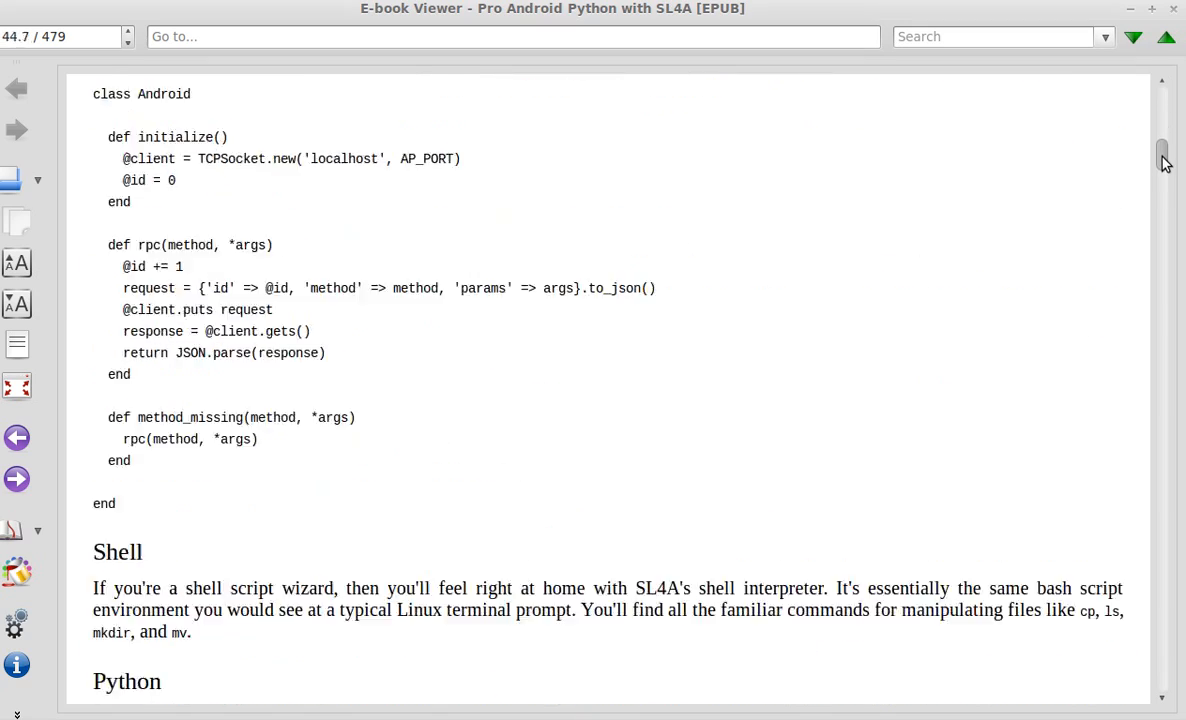